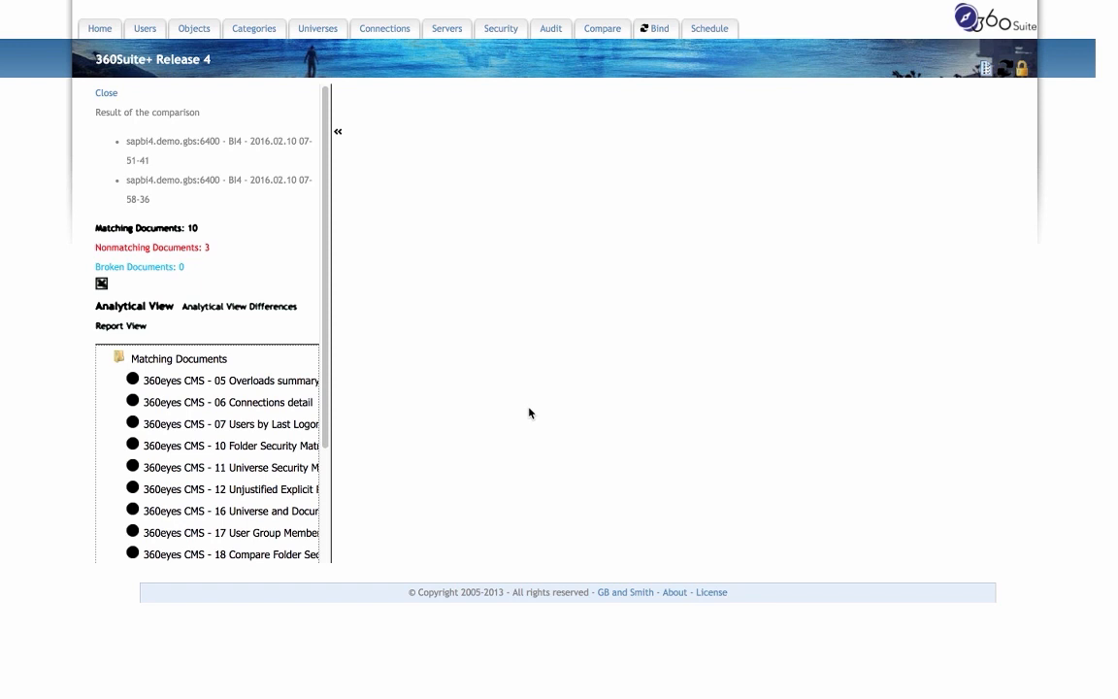
mouse_move(279, 330)
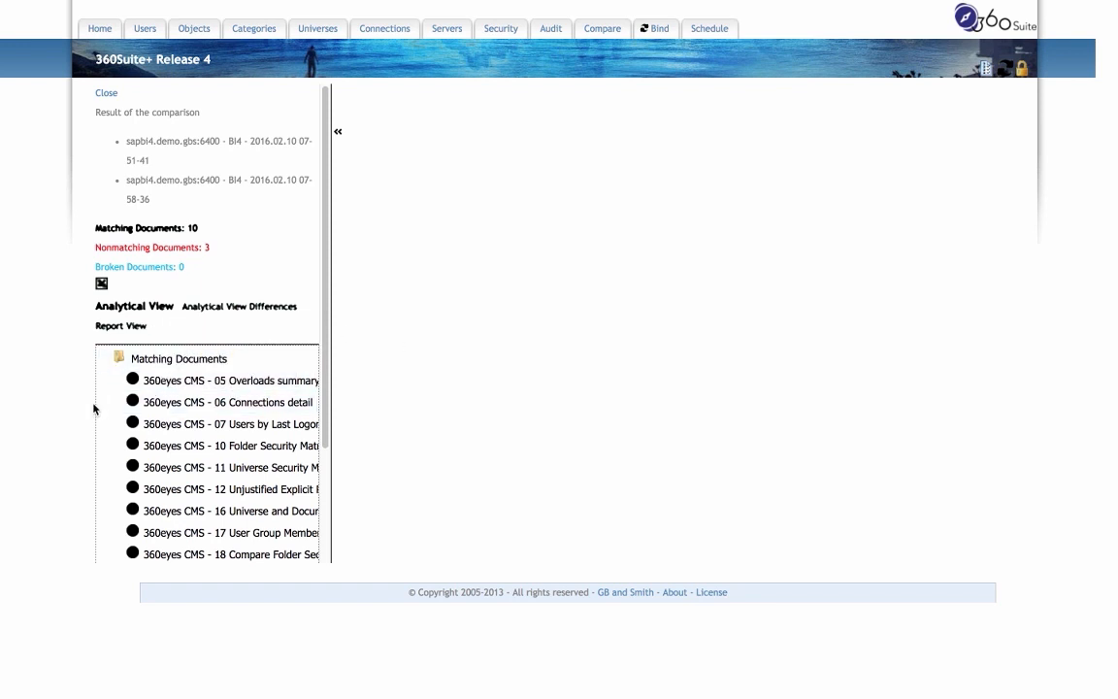
- Open the '360eyes CMS - 20 Session Peak' nonmatching document to compare both snapshots side by side
scroll(down, 3)
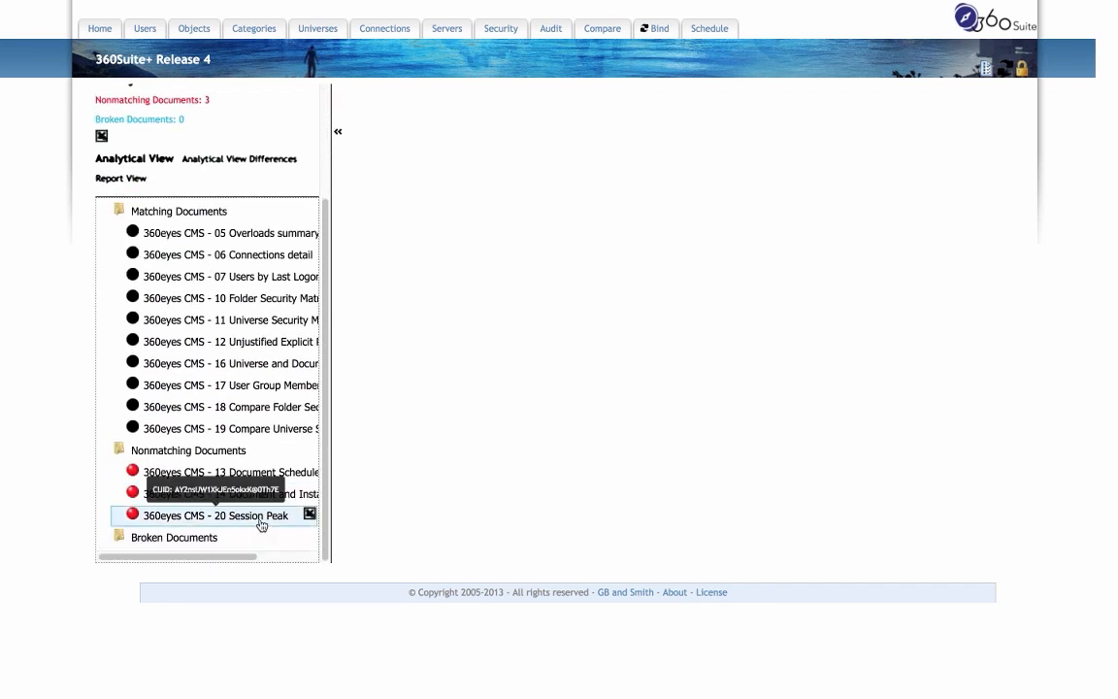
click(223, 516)
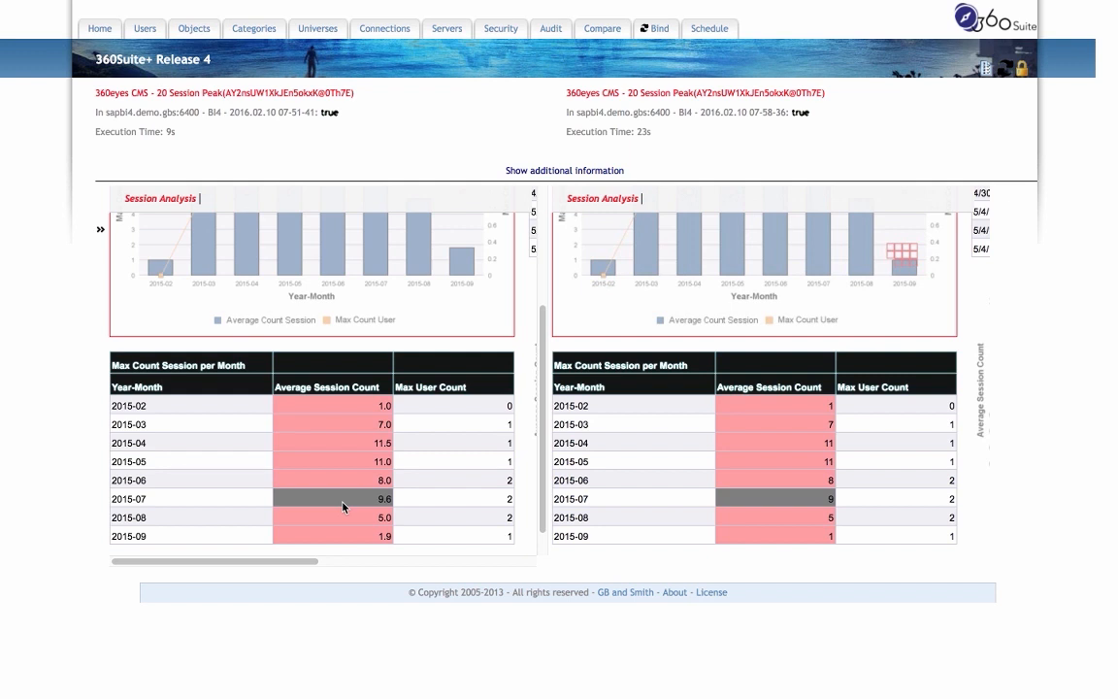
mouse_move(342, 485)
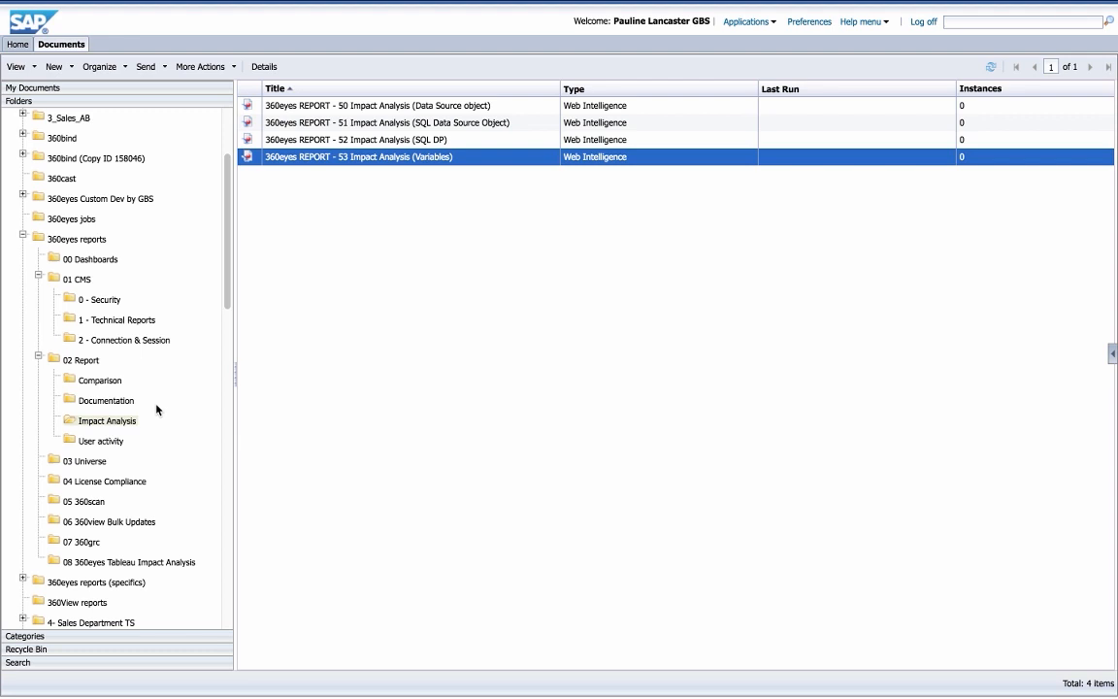
mouse_move(353, 177)
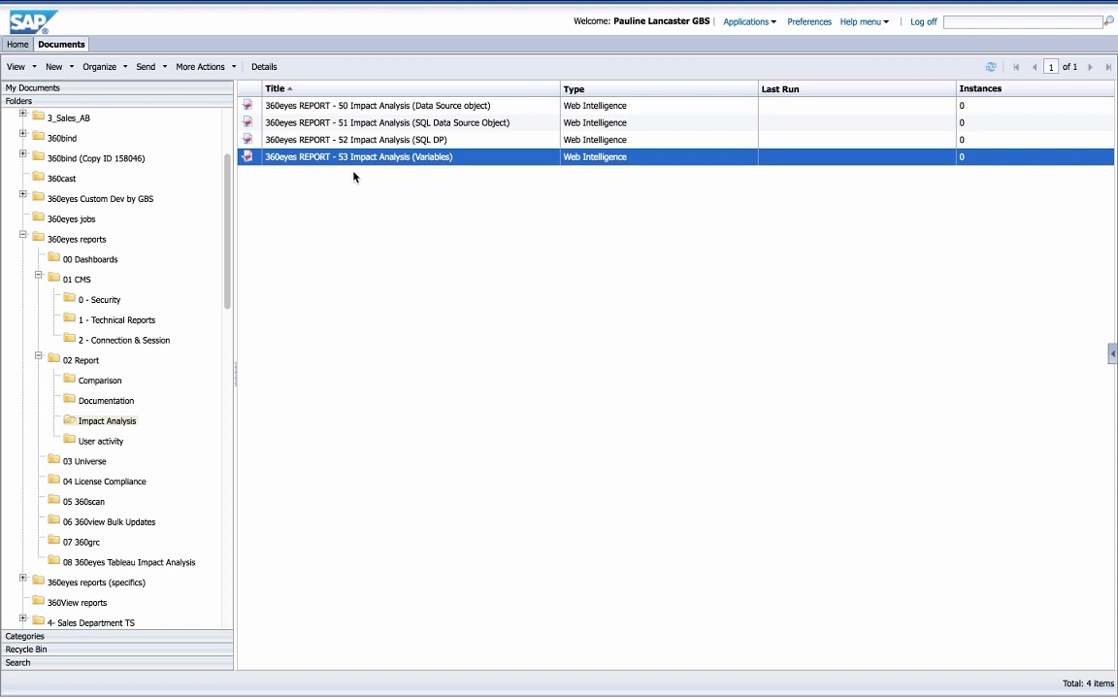
mouse_move(367, 159)
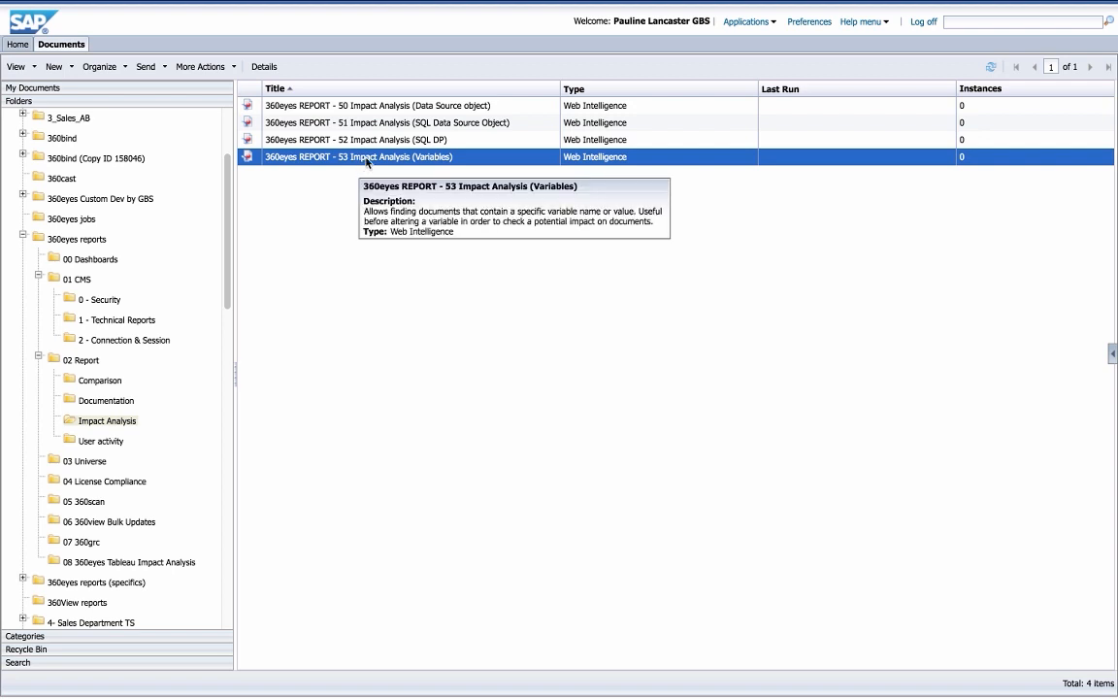
- Open the '53 Impact Analysis (Variables)' report from the Impact Analysis folder
double_click(357, 155)
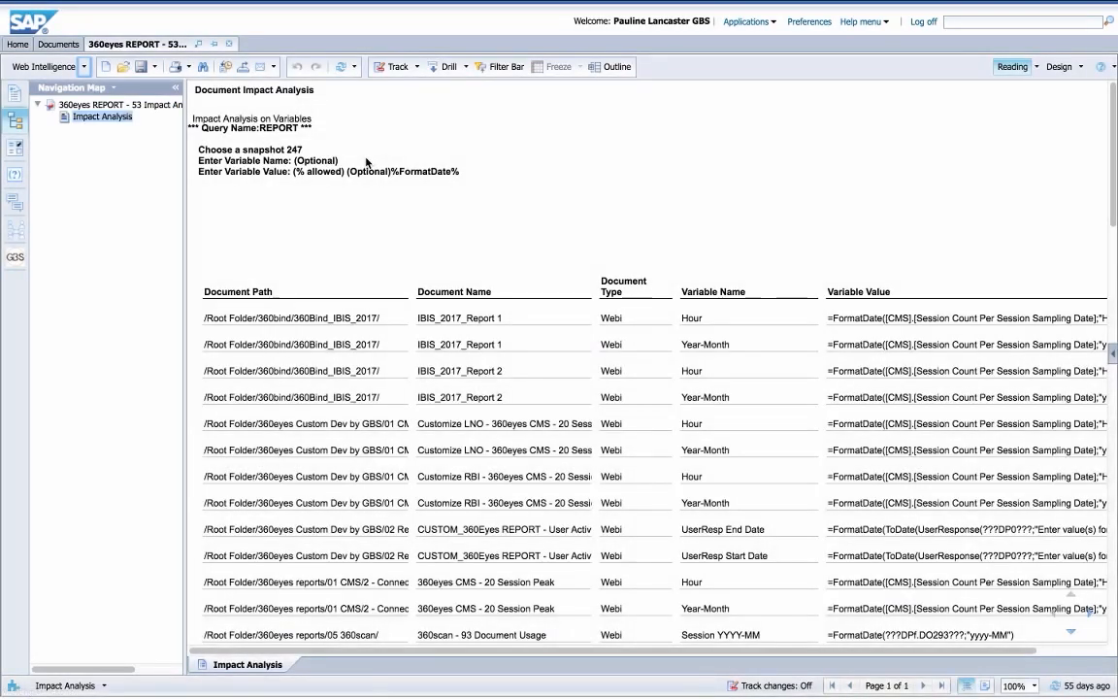
- Refresh the report with %Average% as the Enter Variable Value prompt for snapshot 261
click(340, 66)
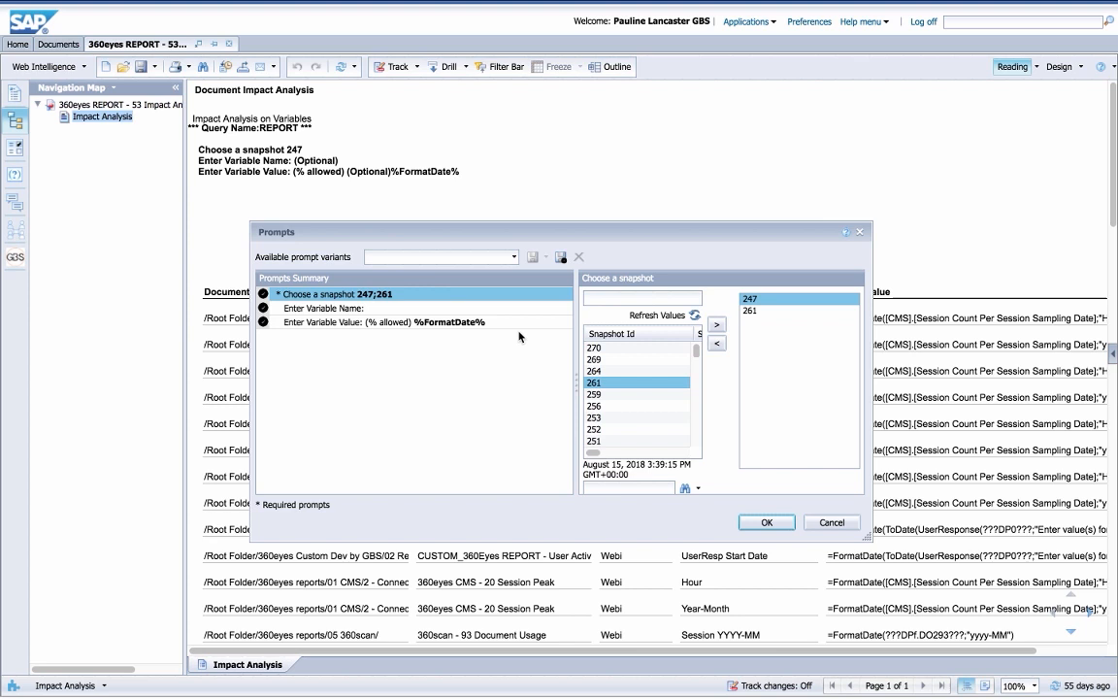
mouse_move(726, 341)
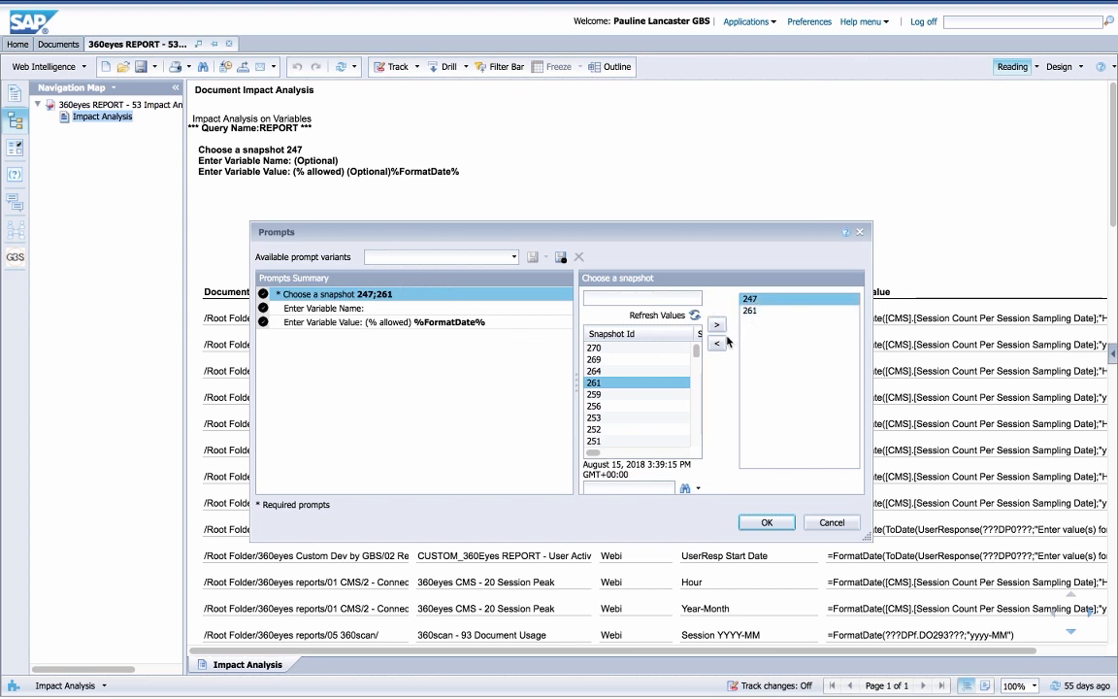
click(717, 343)
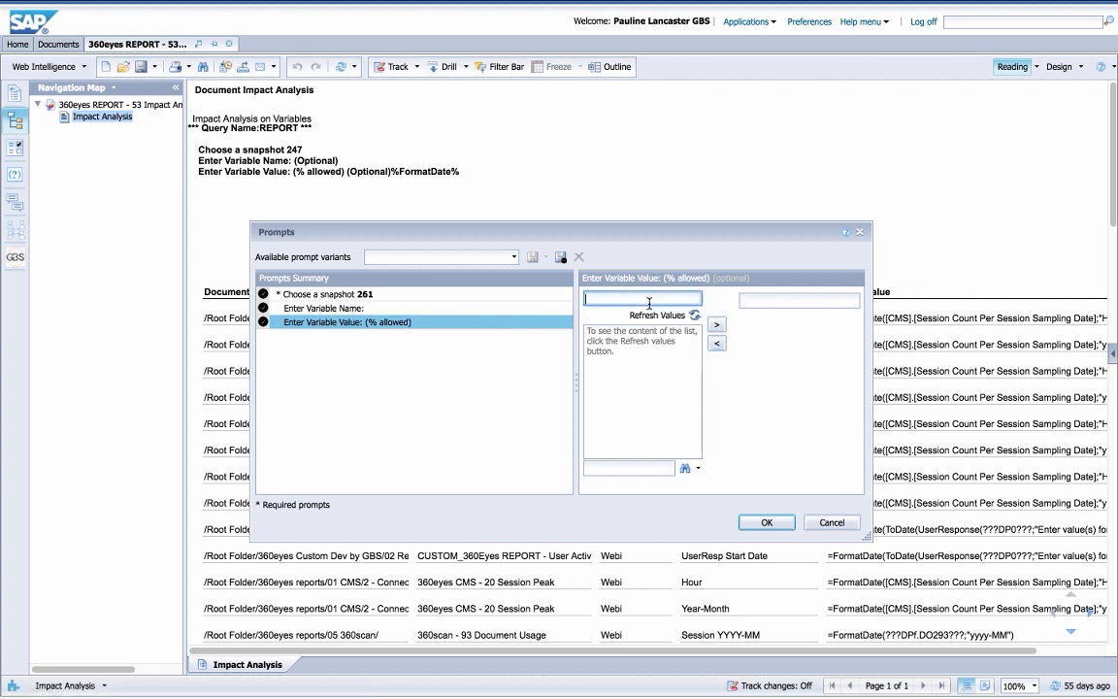
text(%Ave)
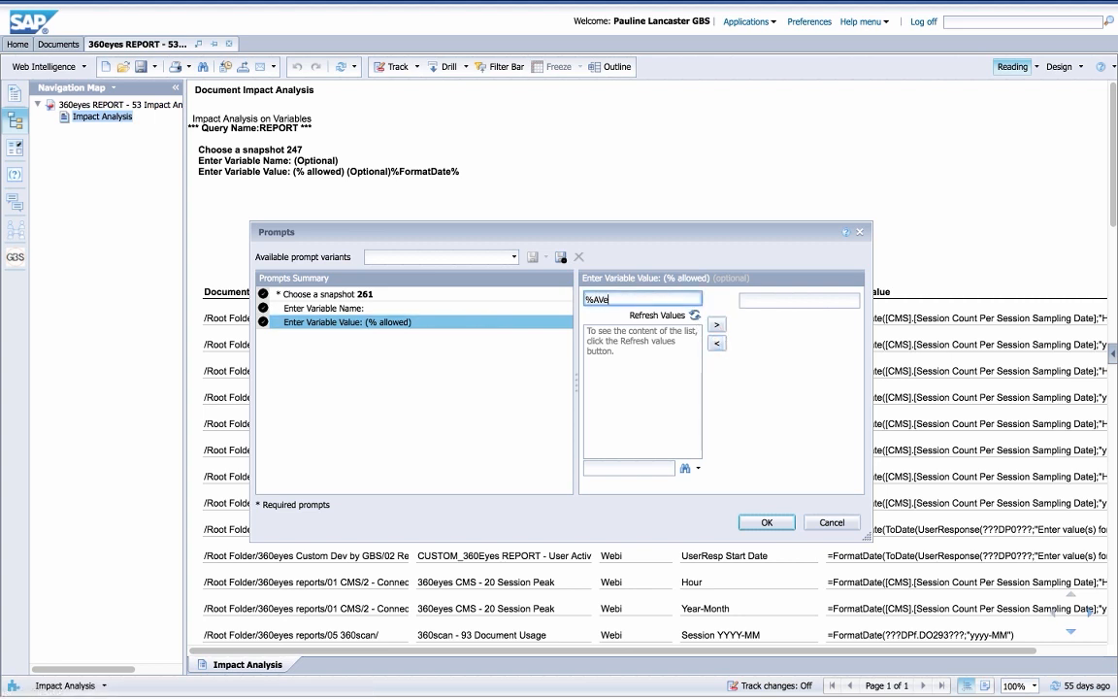
text(rage%)
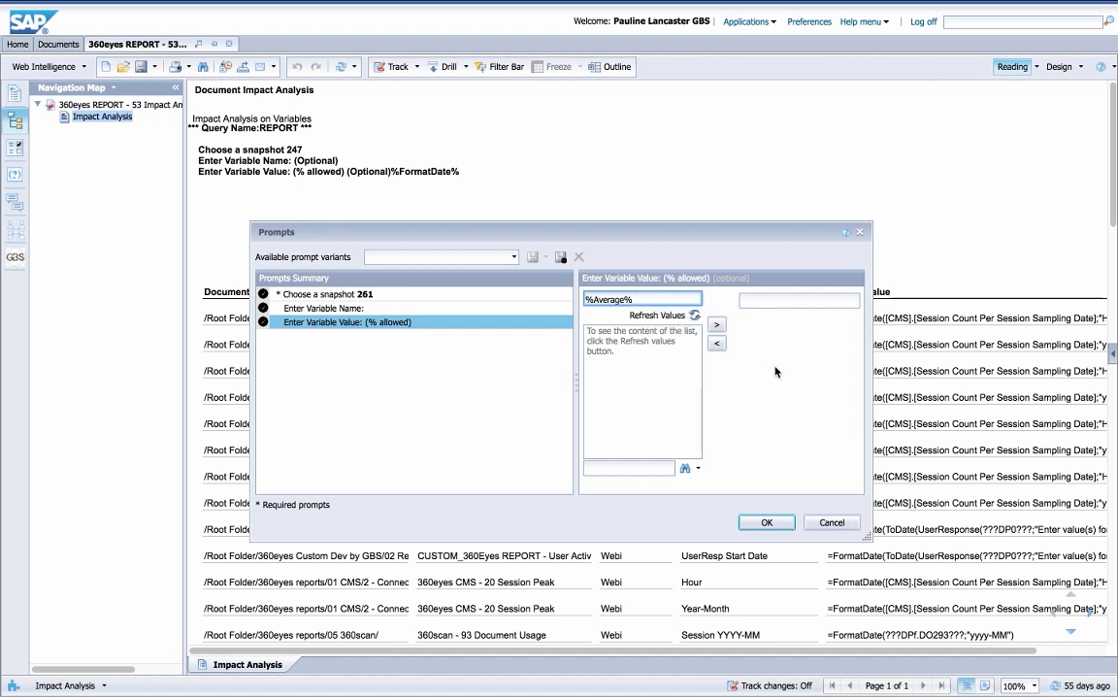
click(716, 324)
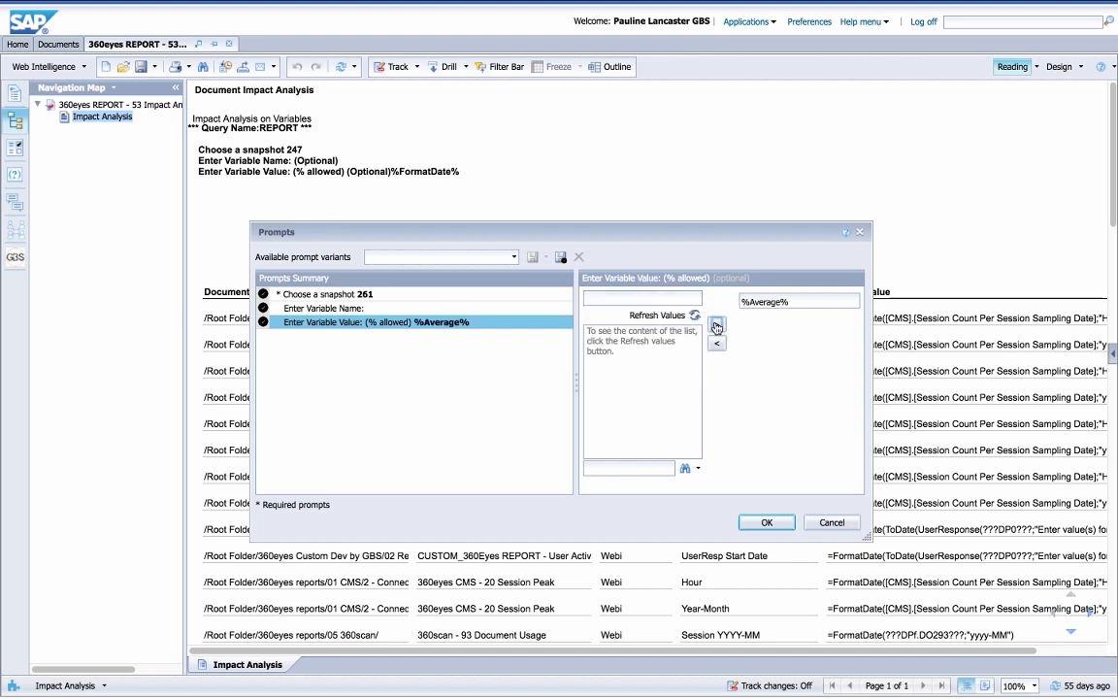
click(766, 522)
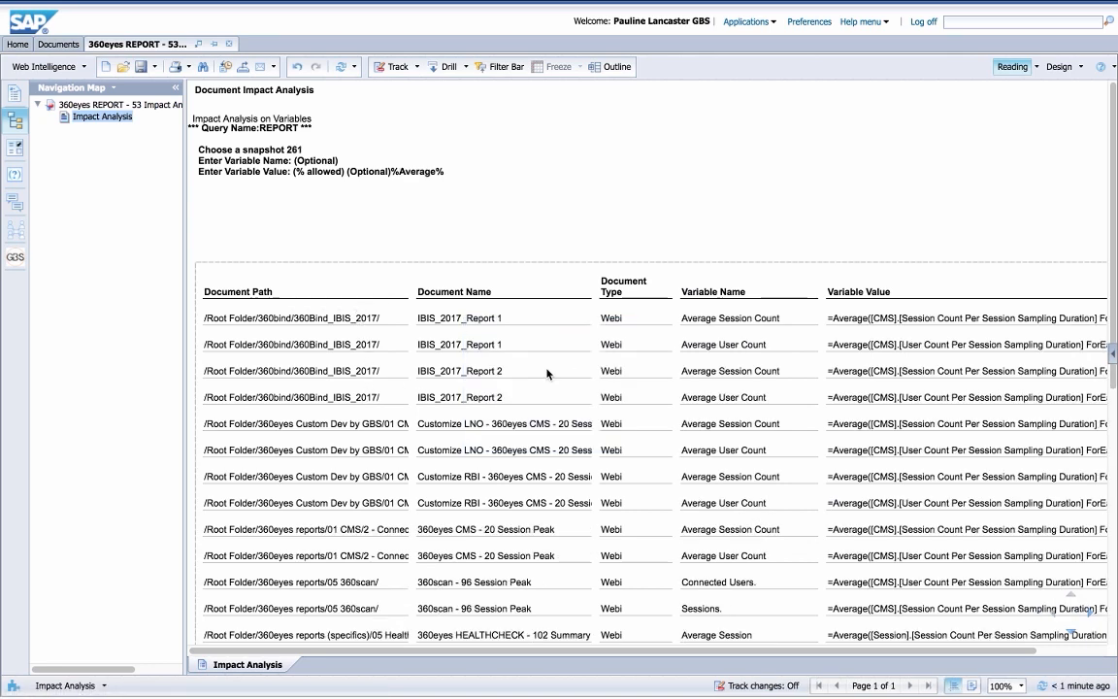
mouse_move(792, 396)
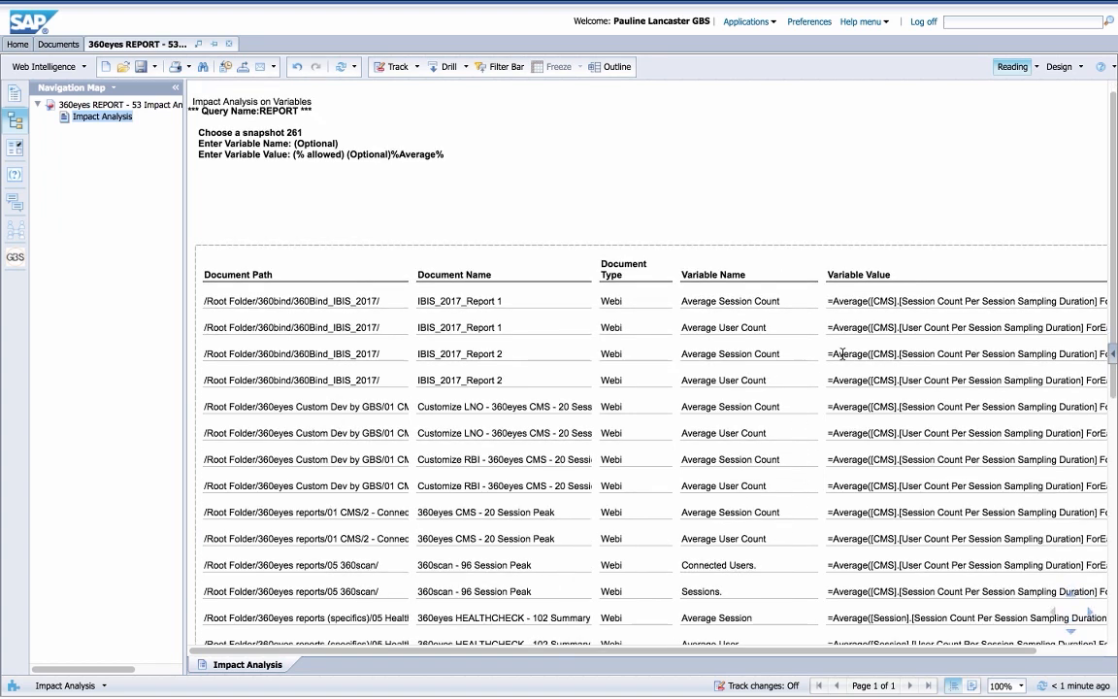
mouse_move(813, 337)
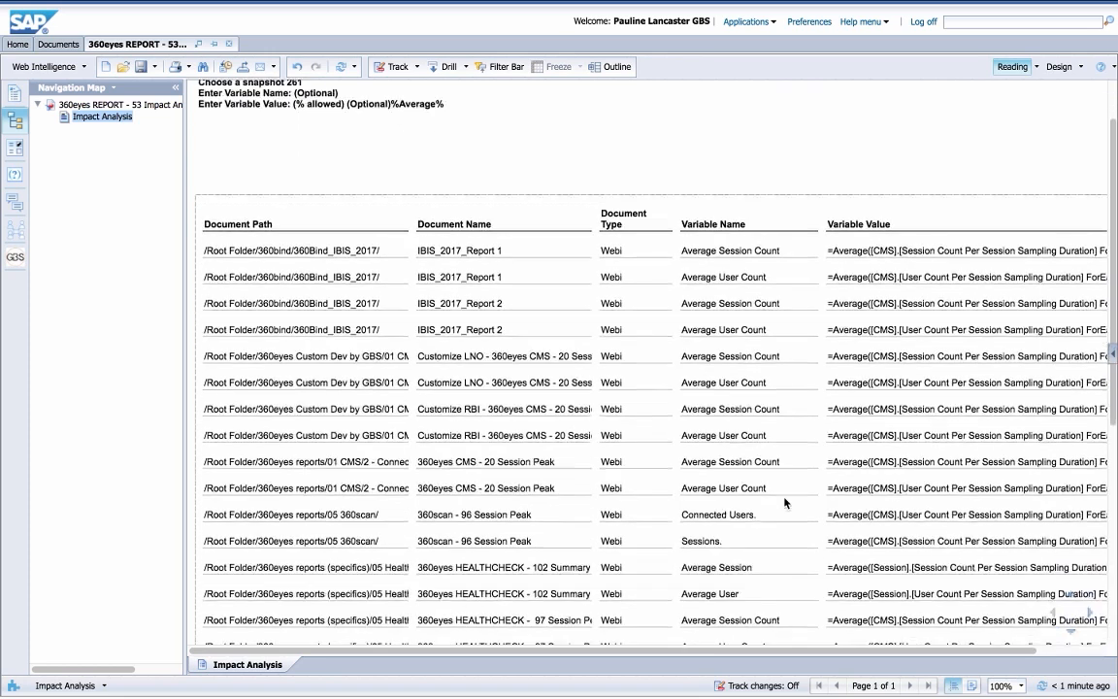
- Scroll through the results to review documents with average-based variables like White_Paper_StressTest and Session Analysis
scroll(down, 3)
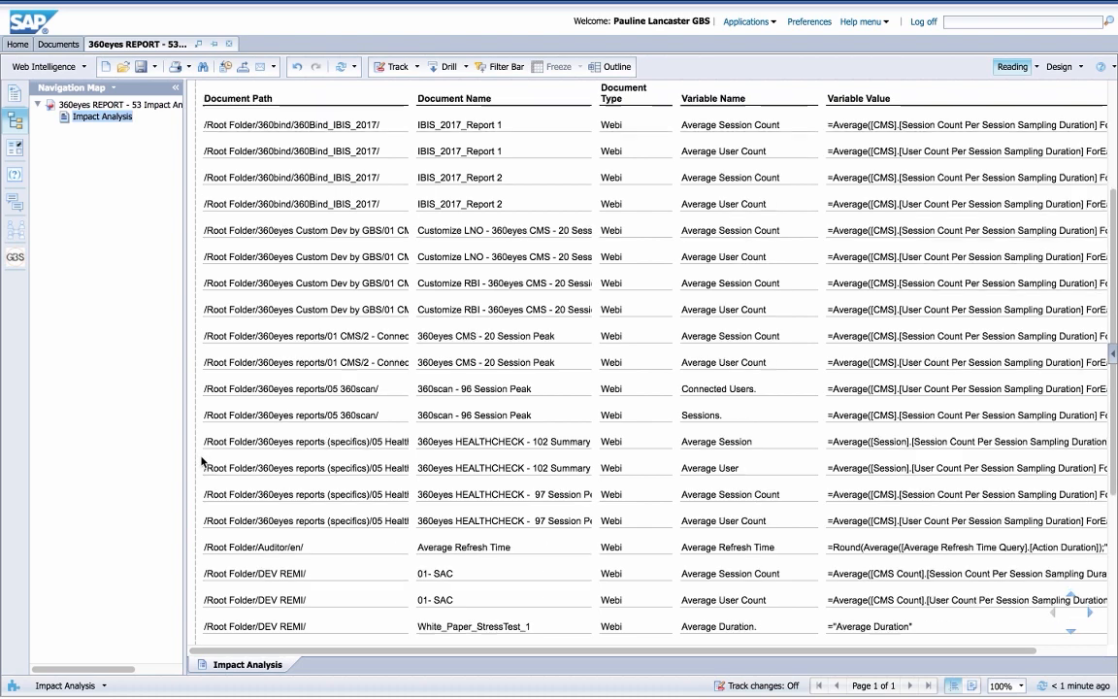
scroll(down, 3)
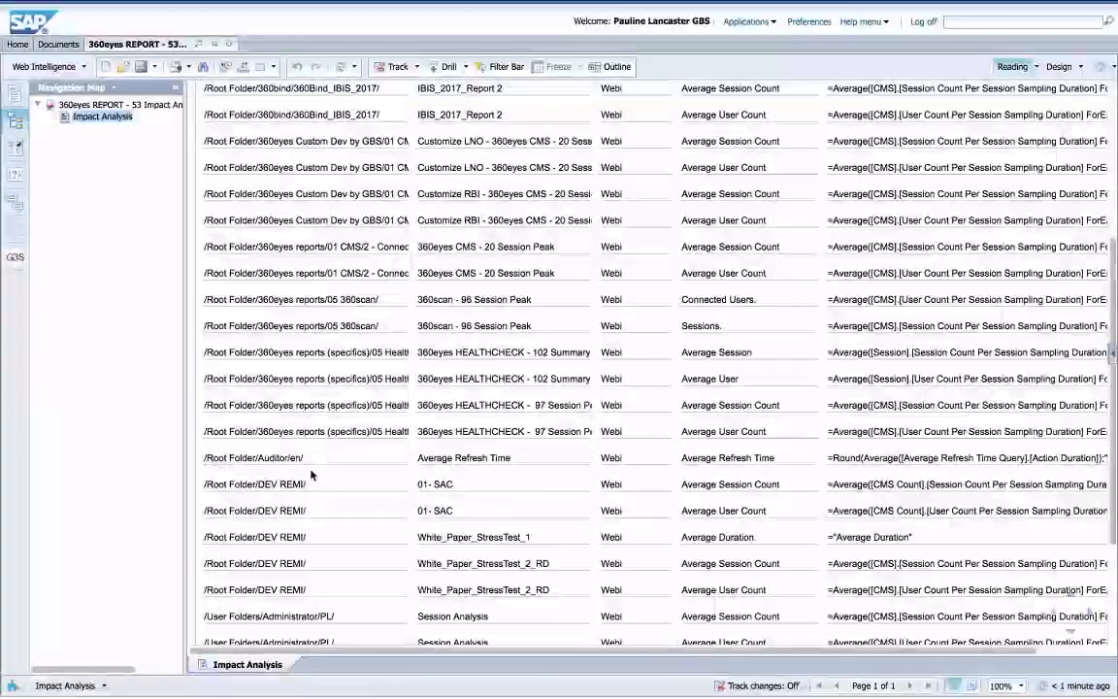
scroll(down, 3)
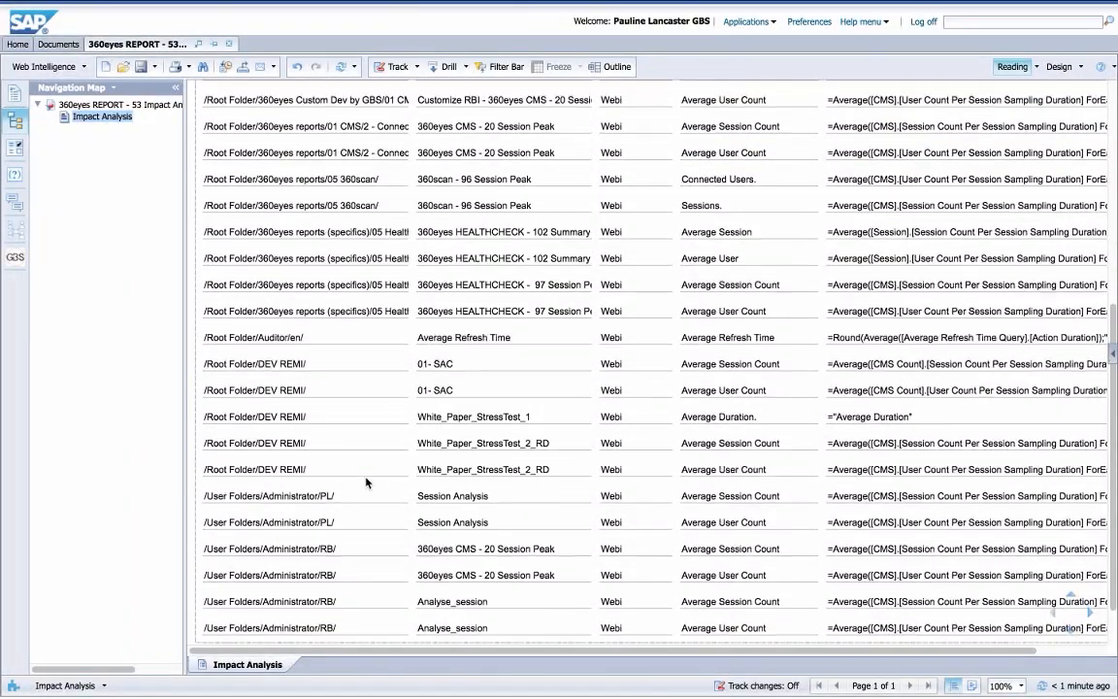